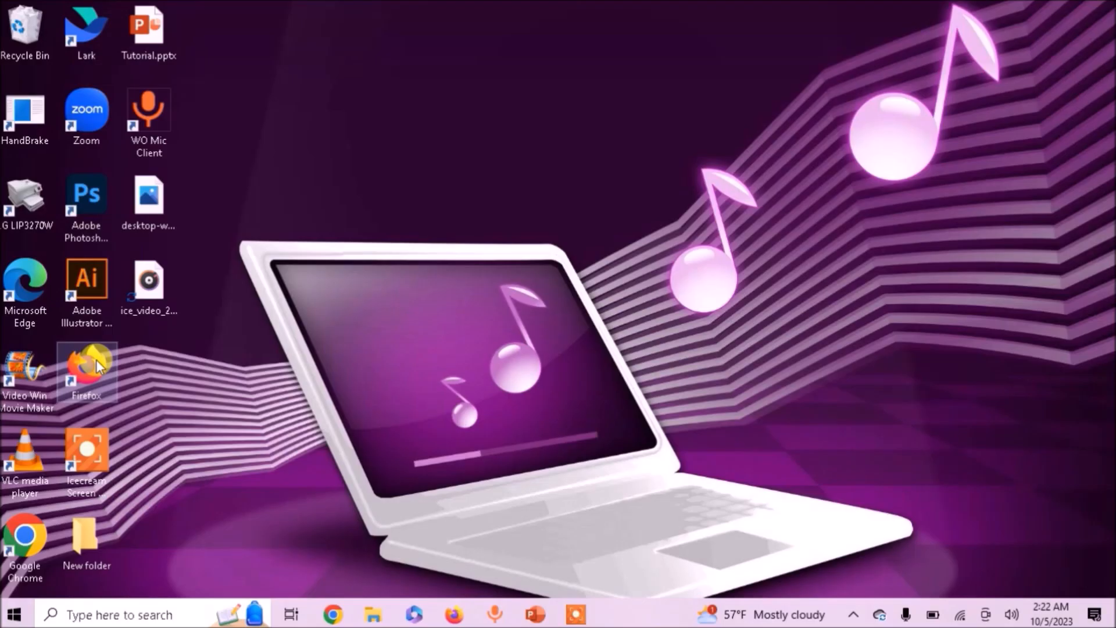
mouse_move(56, 374)
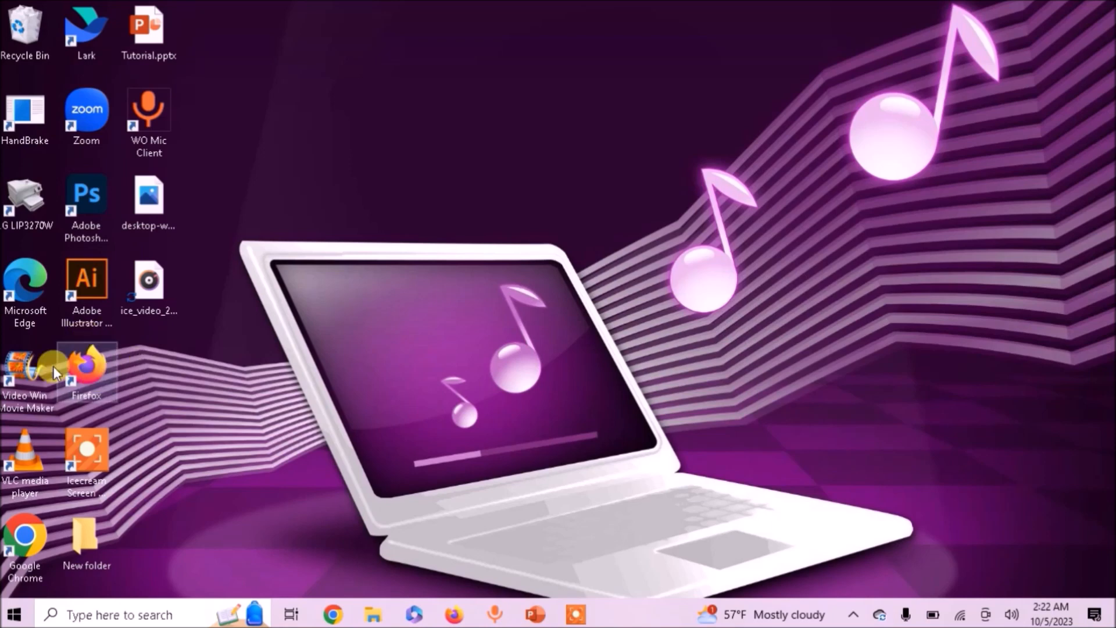
mouse_move(103, 370)
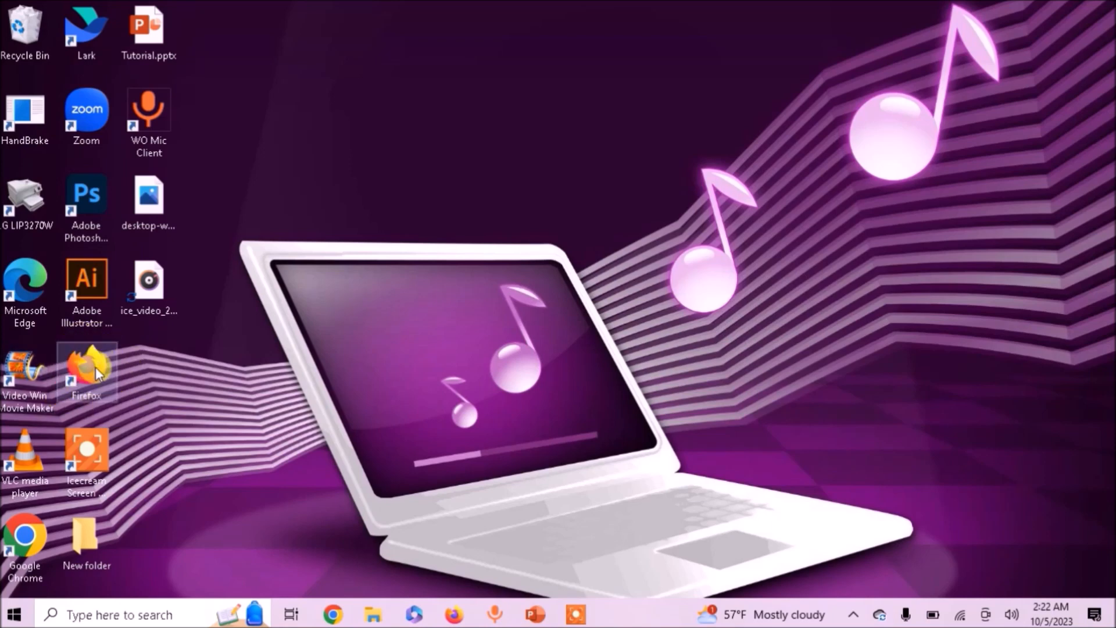
Launch Firefox, decline the default-browser prompt, and open Settings from the ☰ menu
double_click(86, 367)
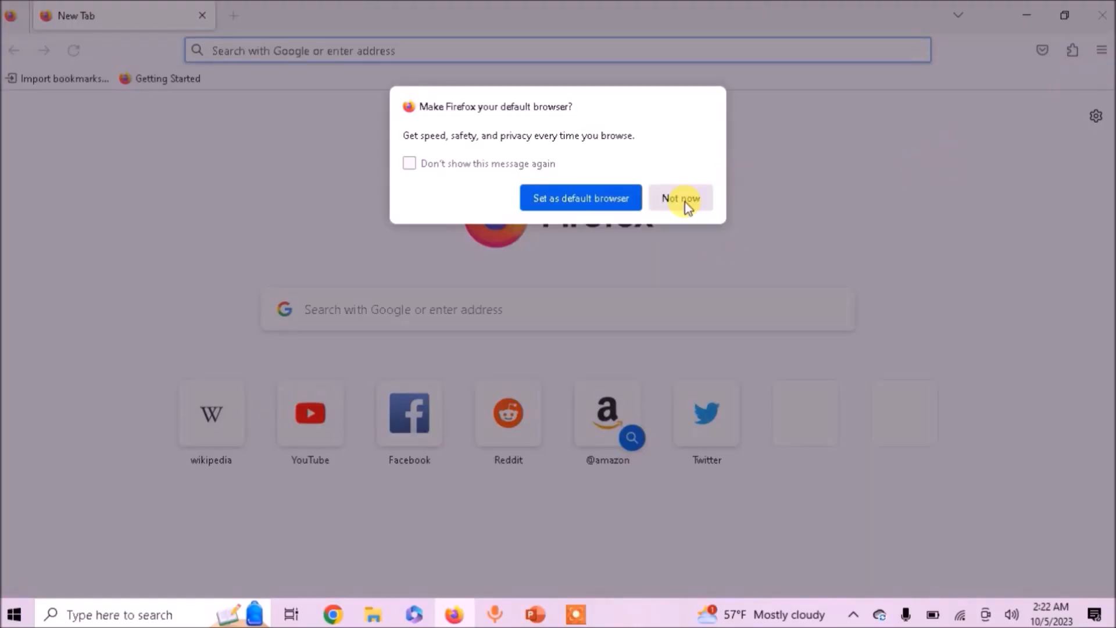
click(680, 197)
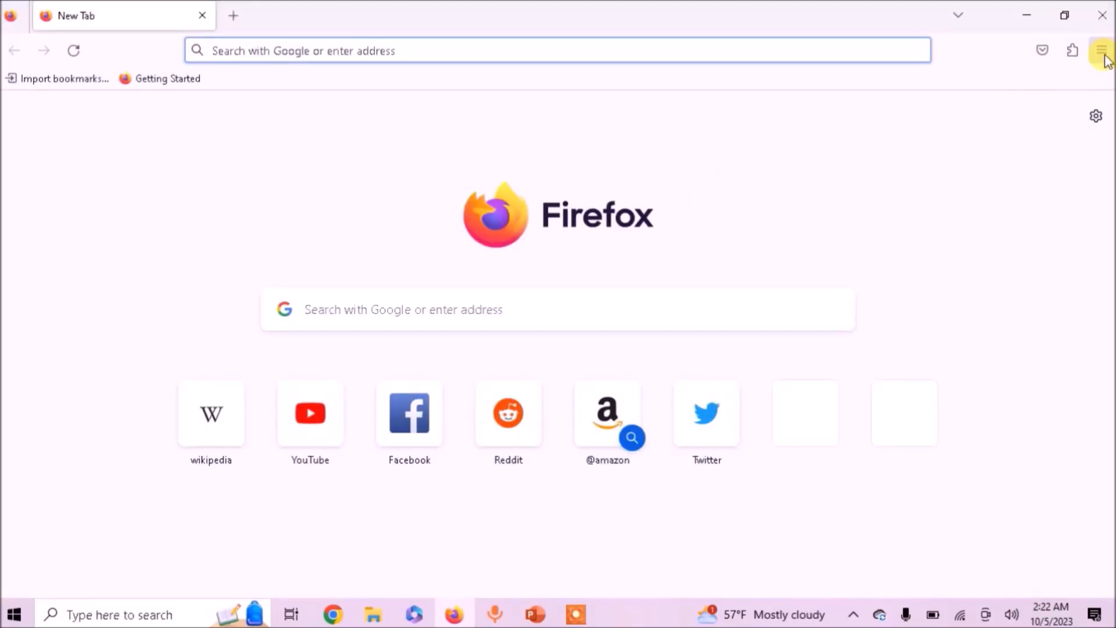
click(1102, 50)
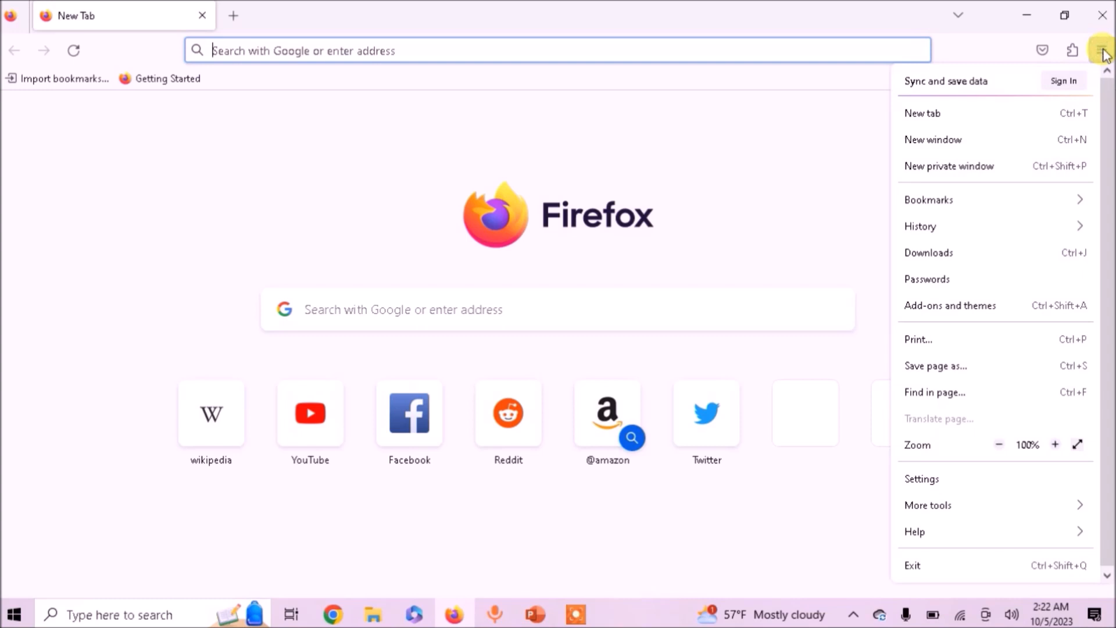
mouse_move(928, 200)
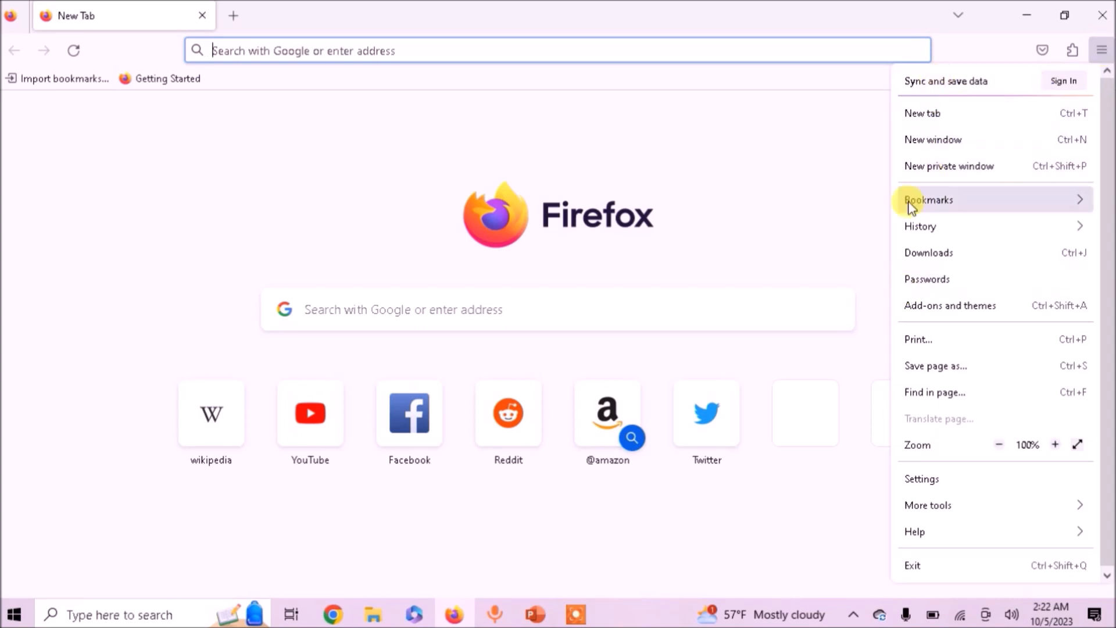
mouse_move(935, 393)
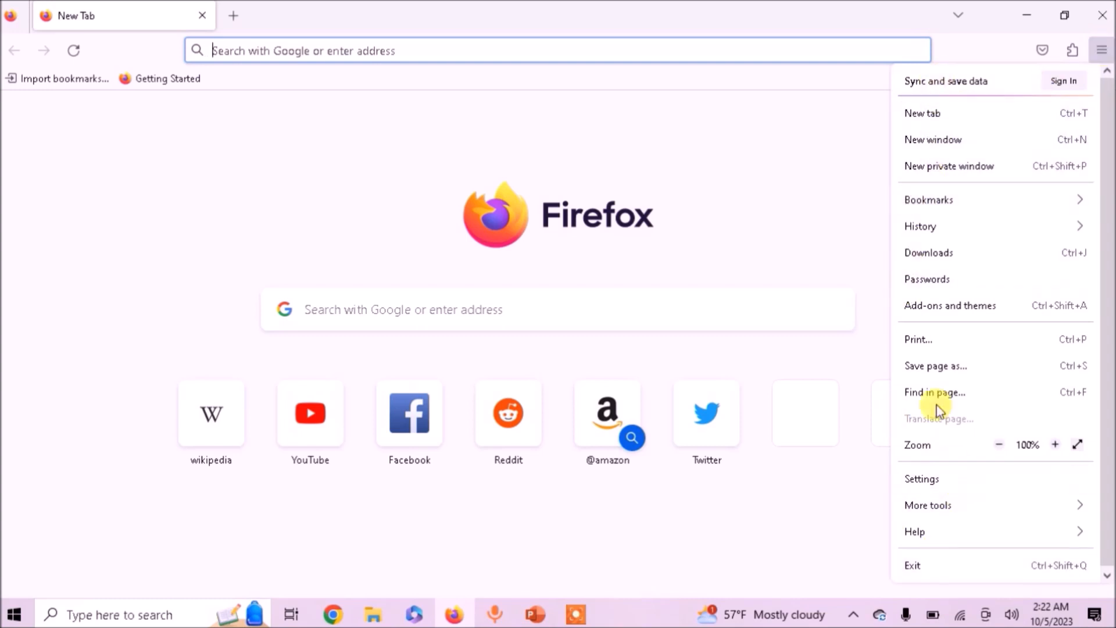
click(921, 479)
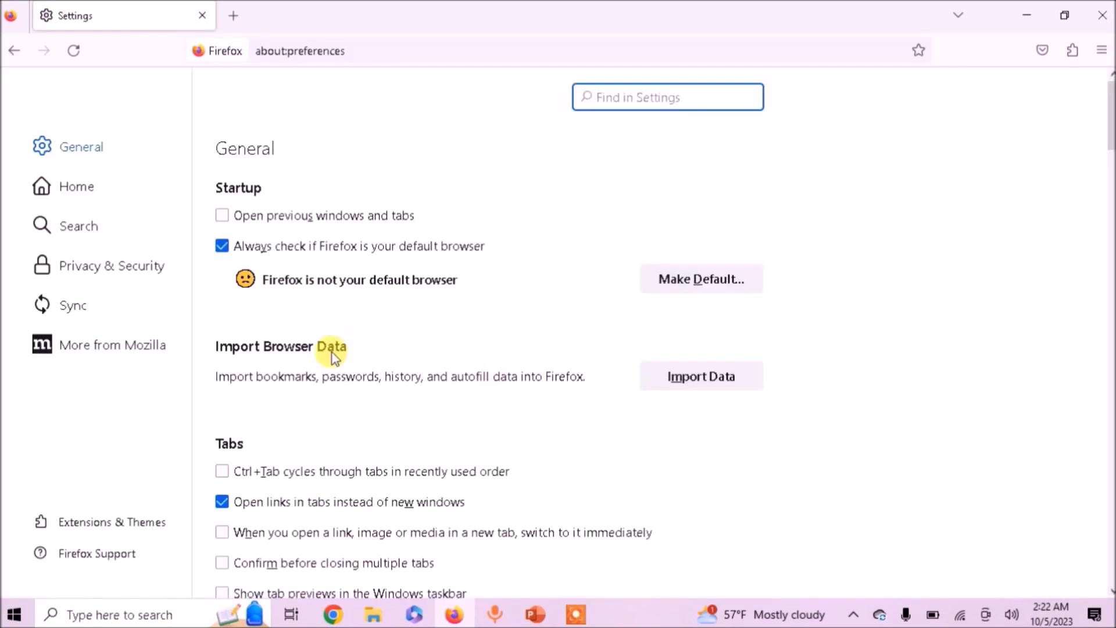
mouse_move(47, 178)
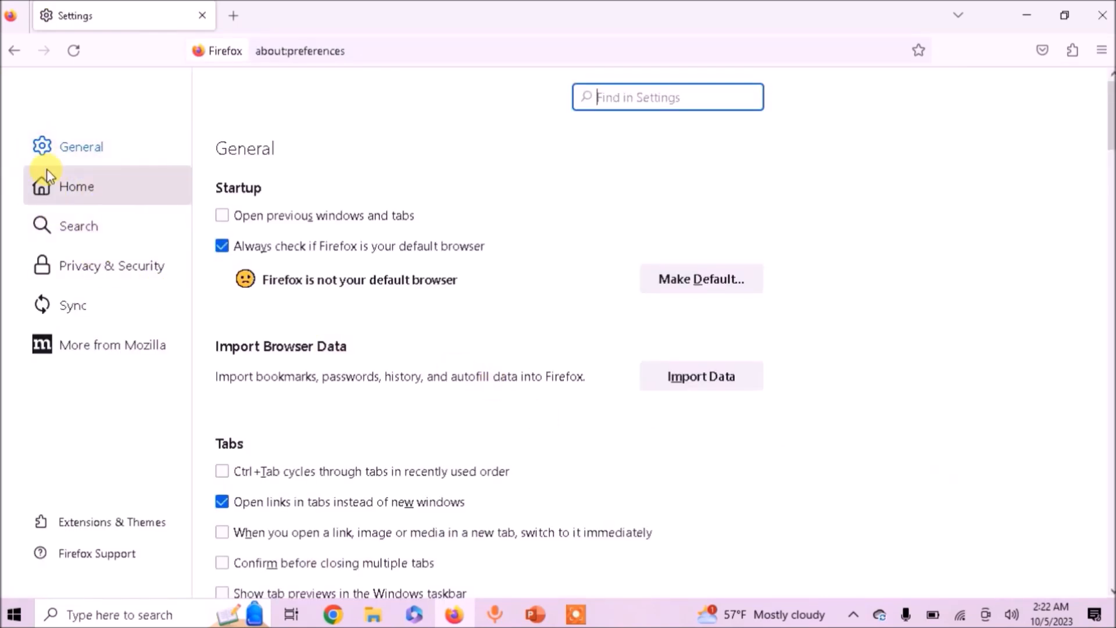
mouse_move(60, 186)
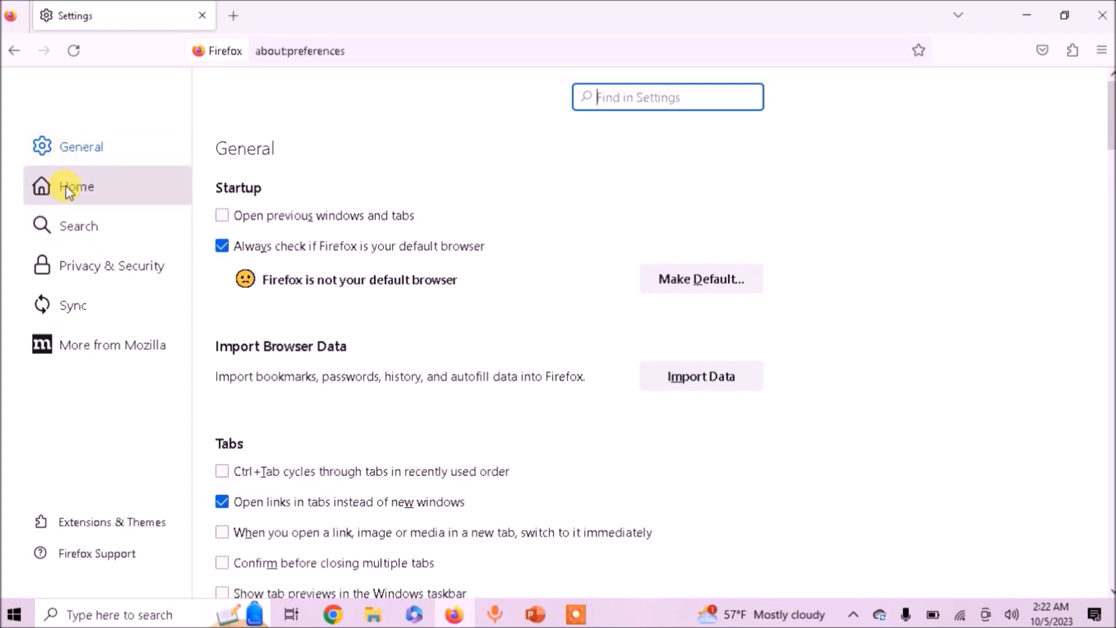
In the Home section, set 'Homepage and new windows' to Custom URLs
click(76, 186)
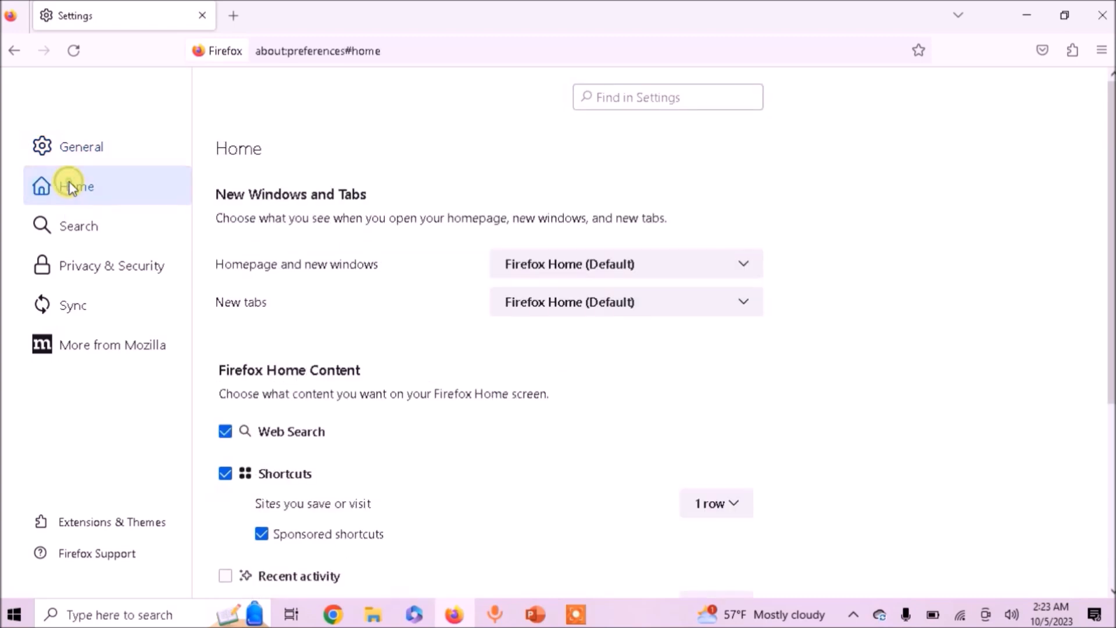
mouse_move(483, 297)
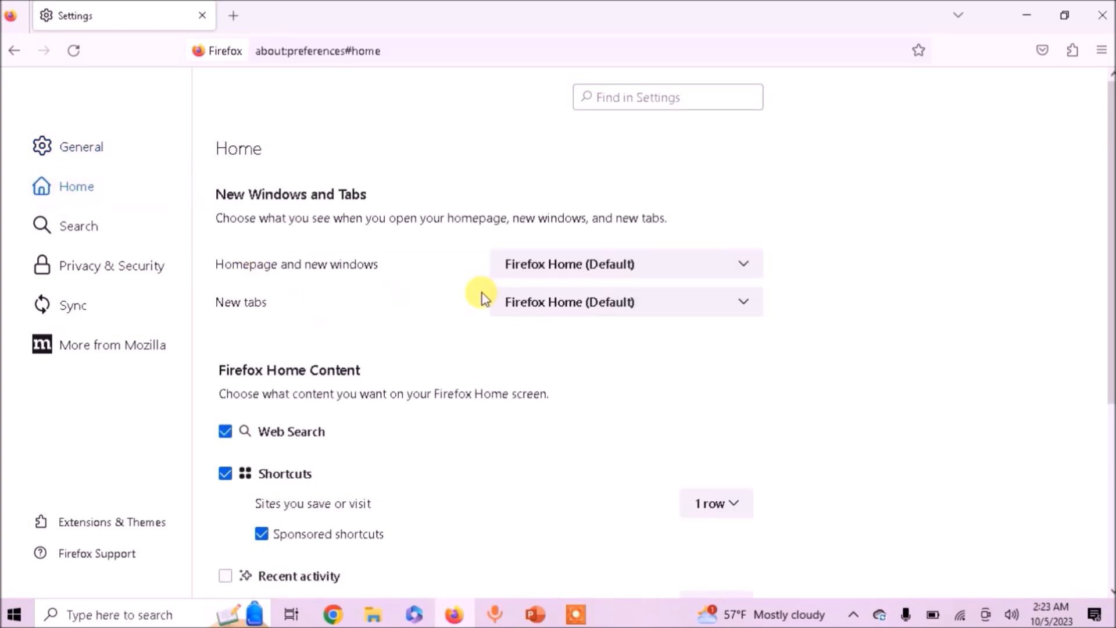
mouse_move(555, 310)
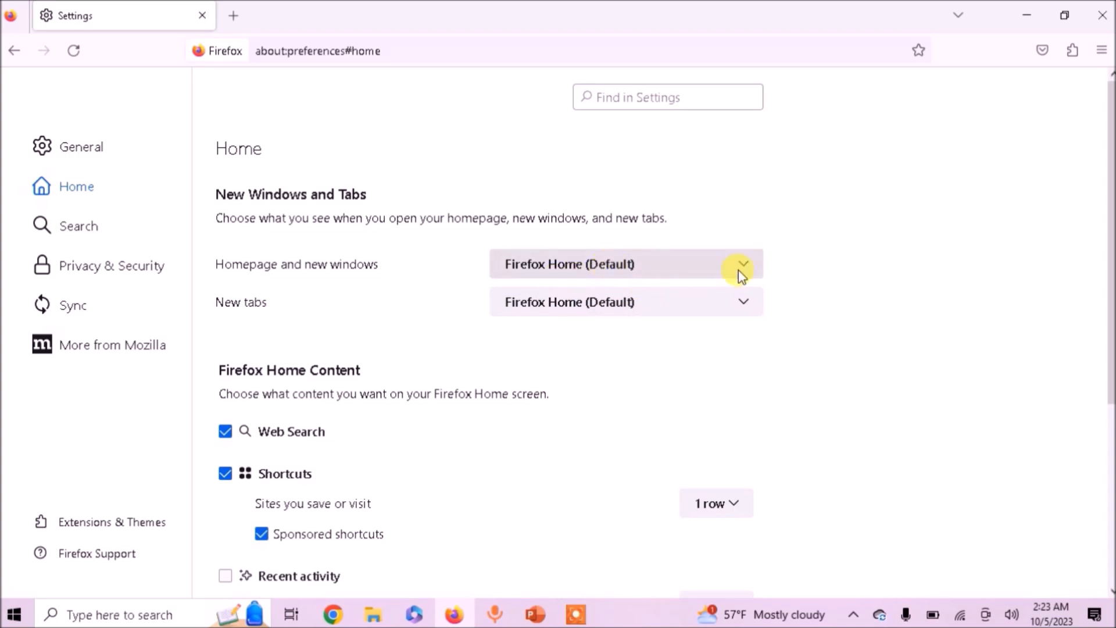
click(743, 264)
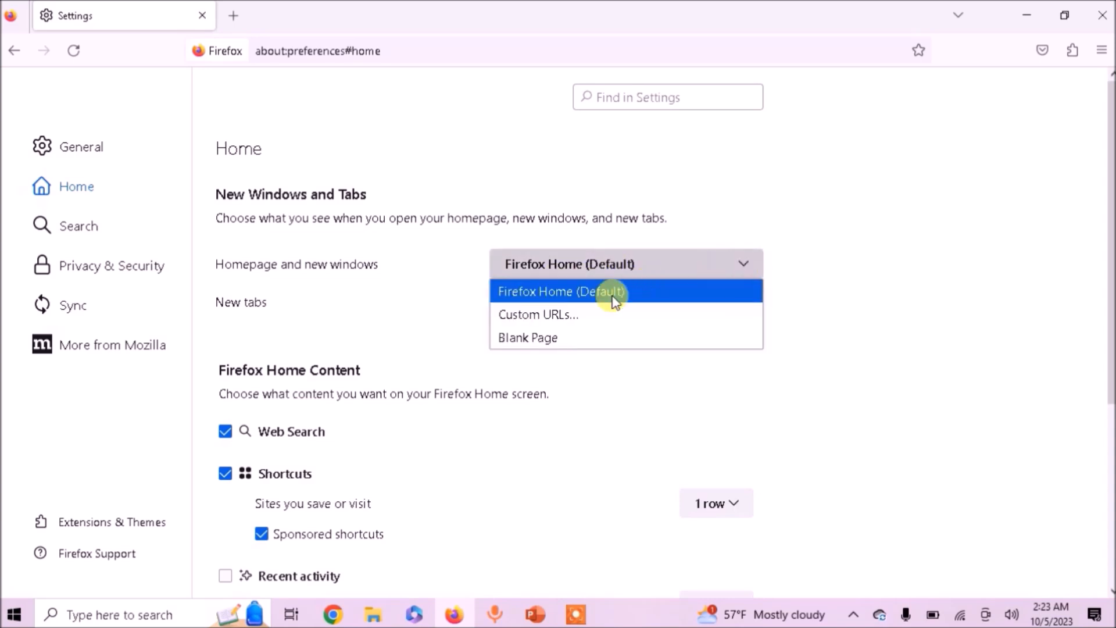
mouse_move(551, 340)
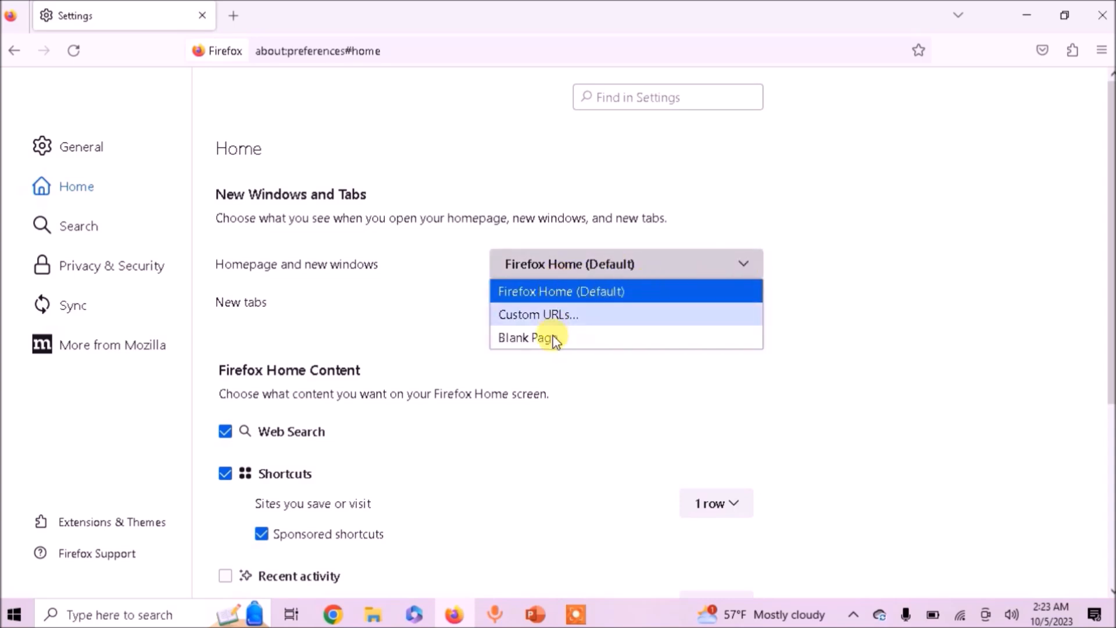
mouse_move(550, 367)
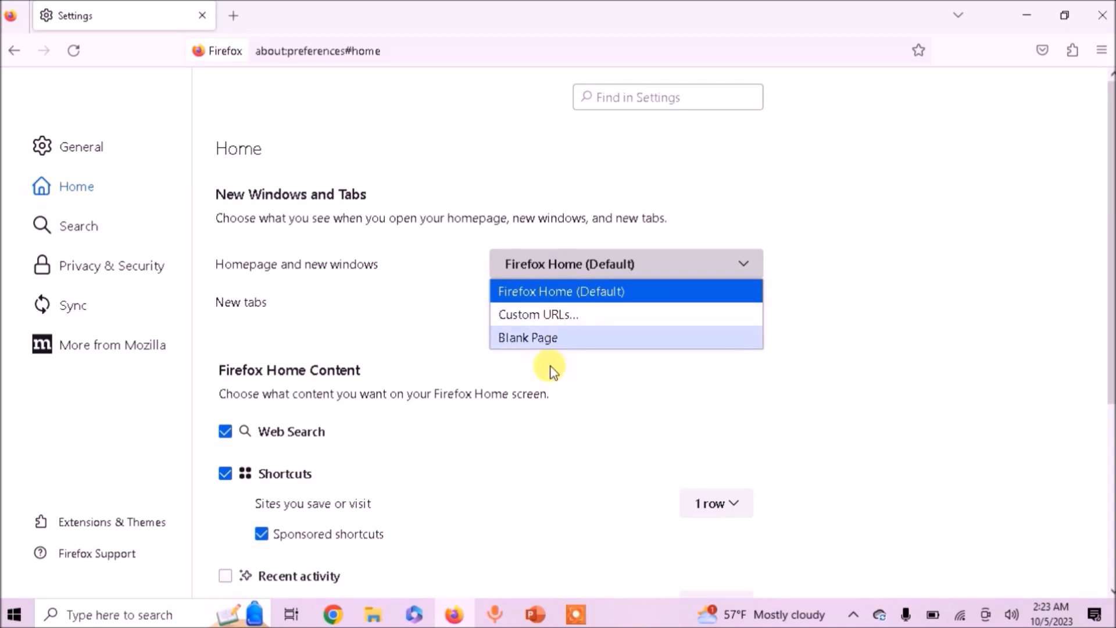
mouse_move(551, 315)
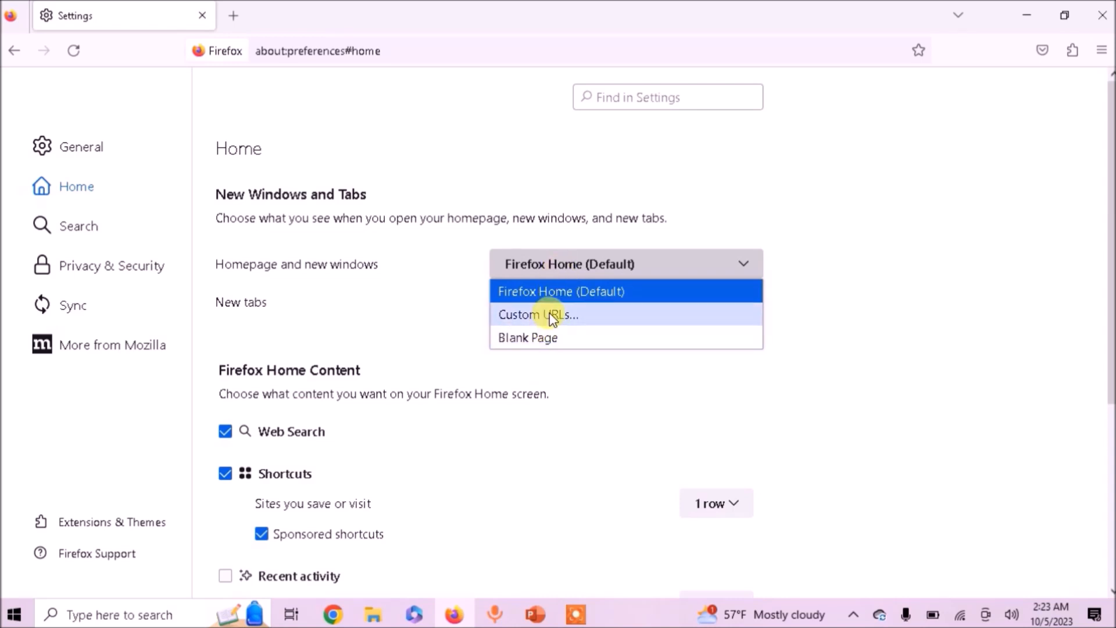
click(539, 315)
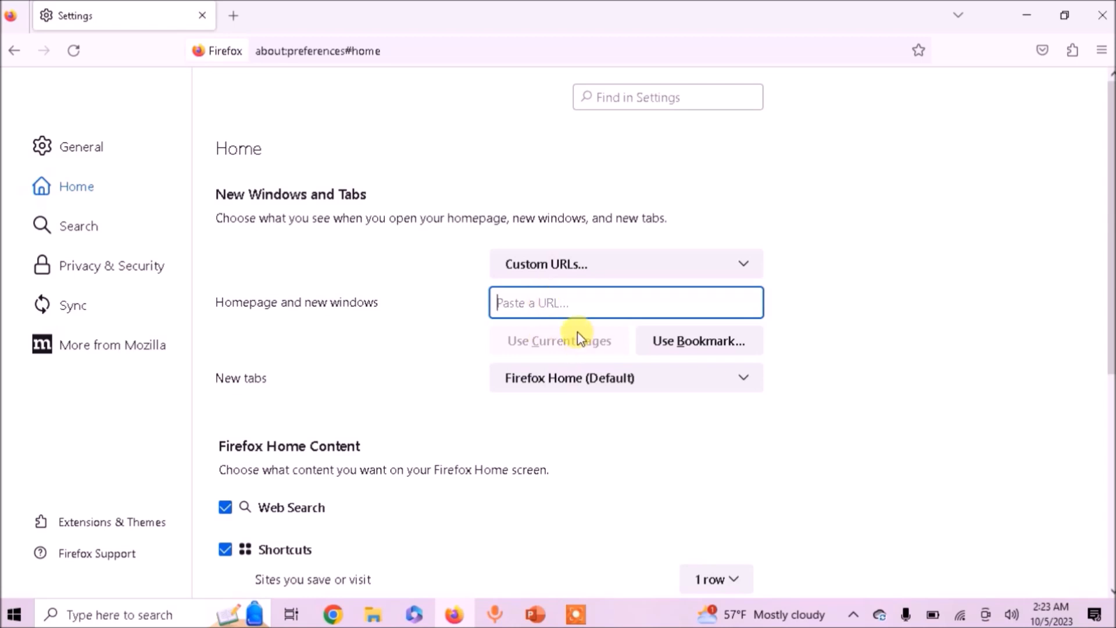
text(www.)
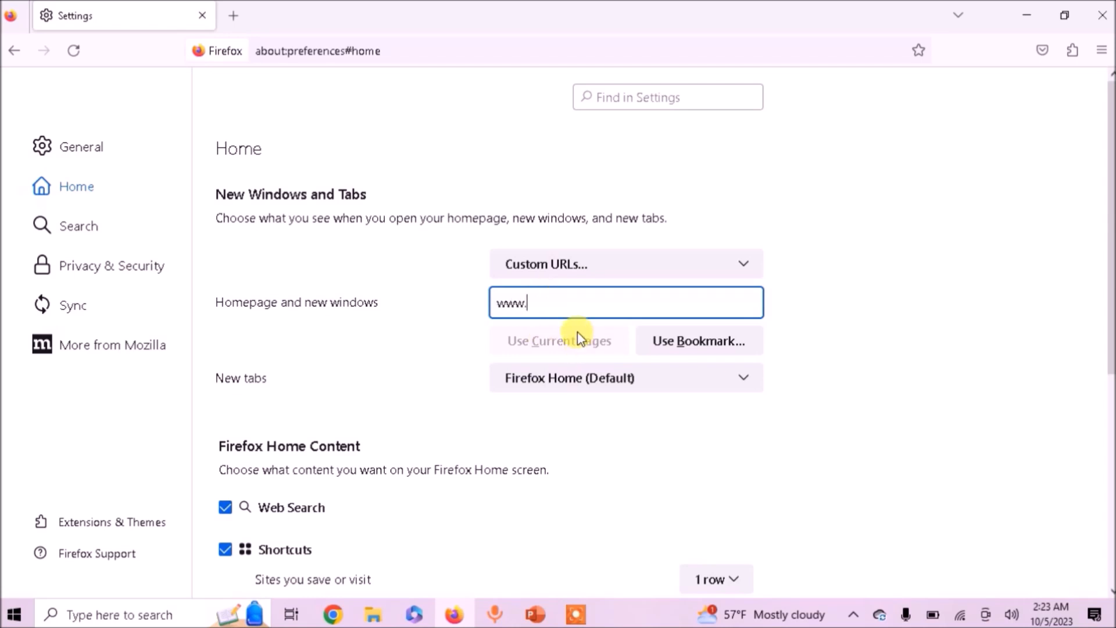
text(google.c)
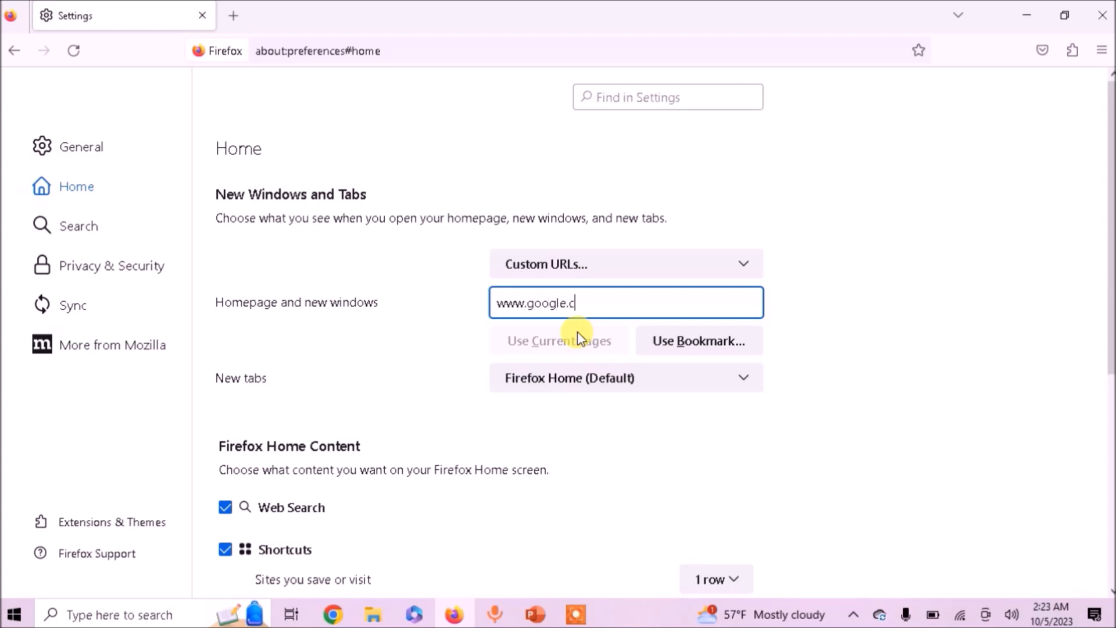
text(om)
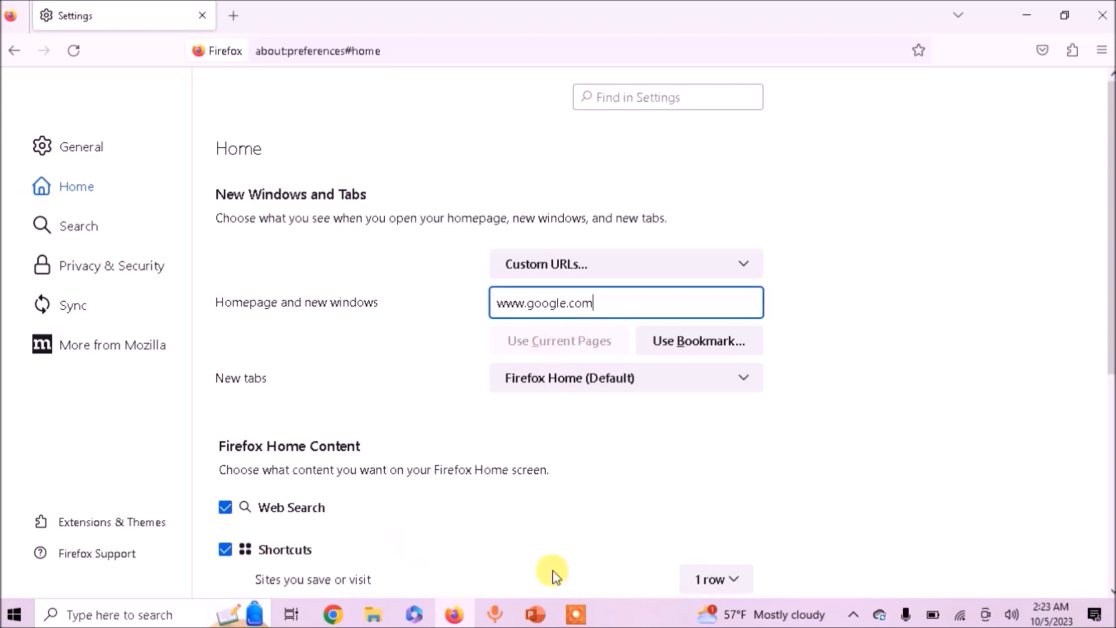
scroll(down, 3)
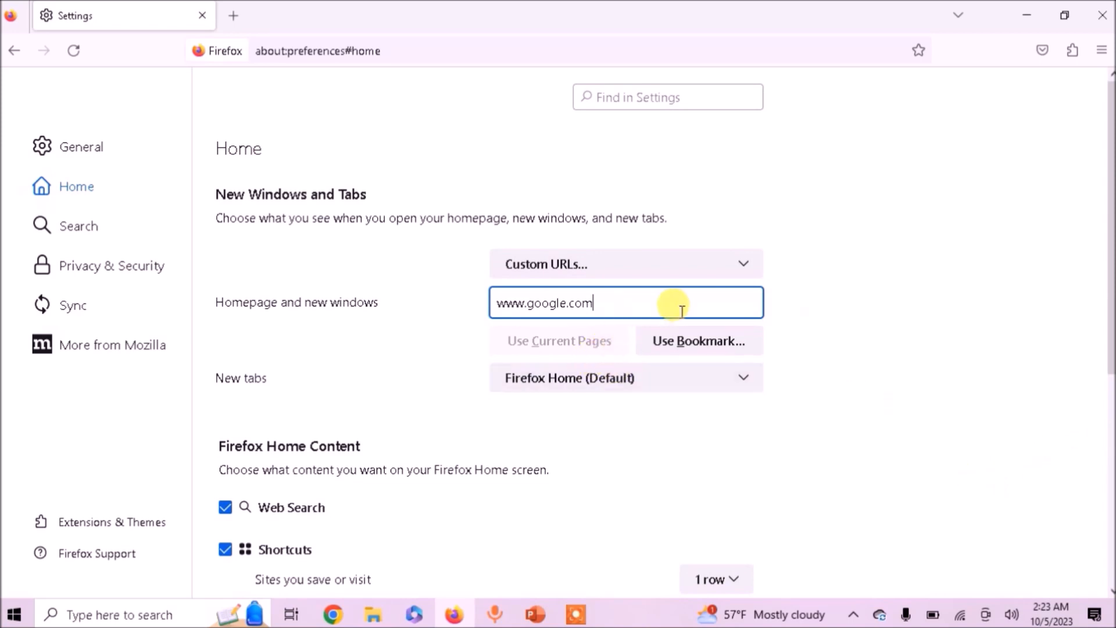
mouse_move(902, 254)
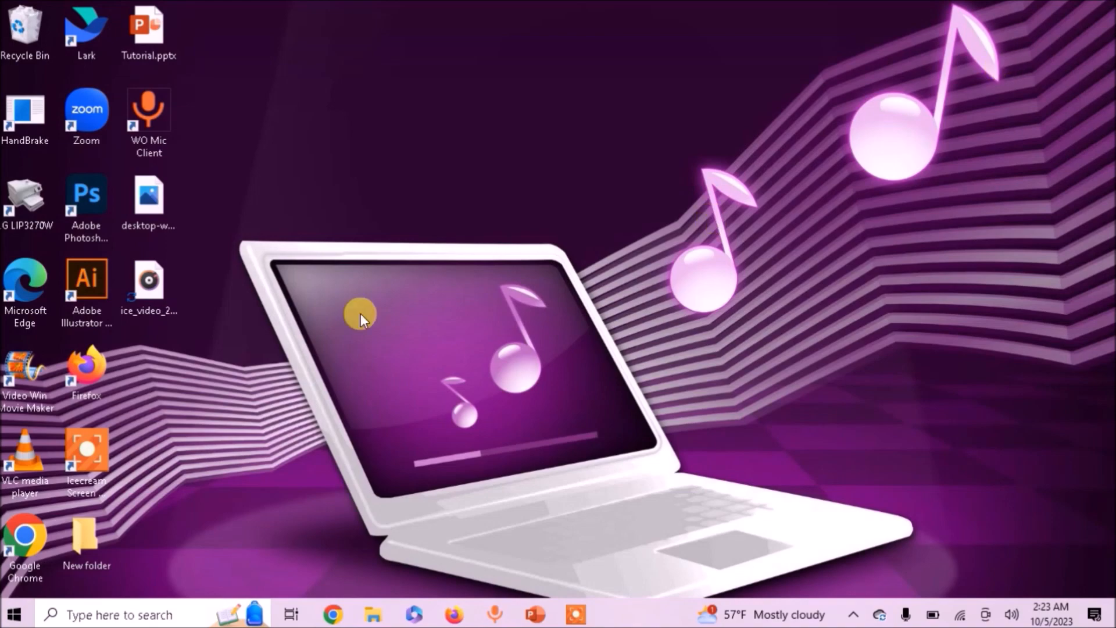
Relaunch Firefox, dismiss the default-browser prompt, and confirm Google loads as the homepage
click(454, 614)
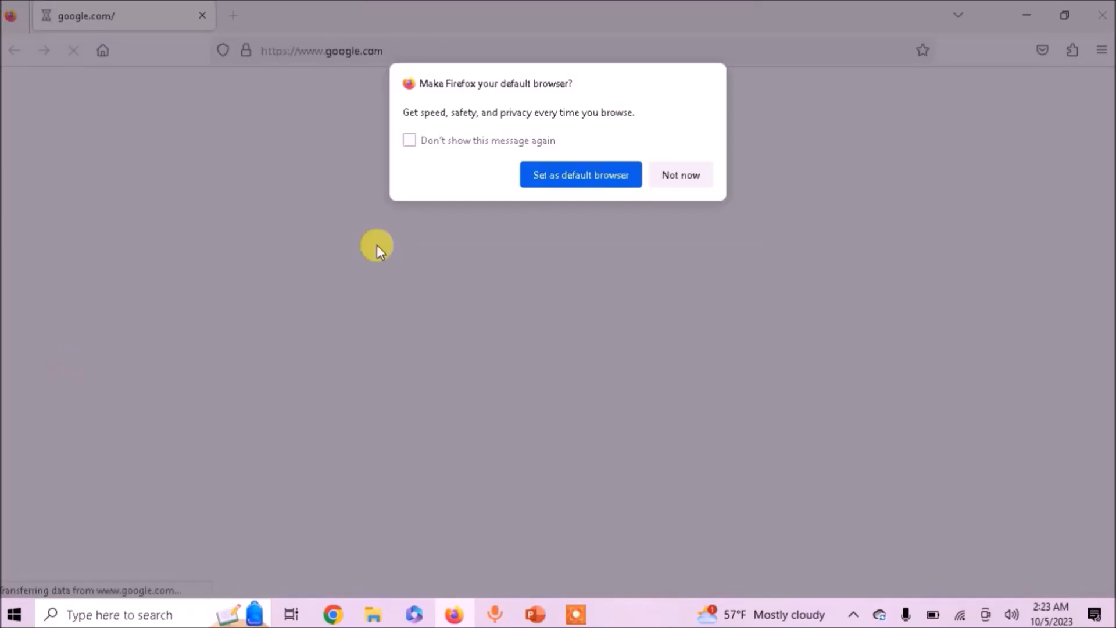
click(679, 175)
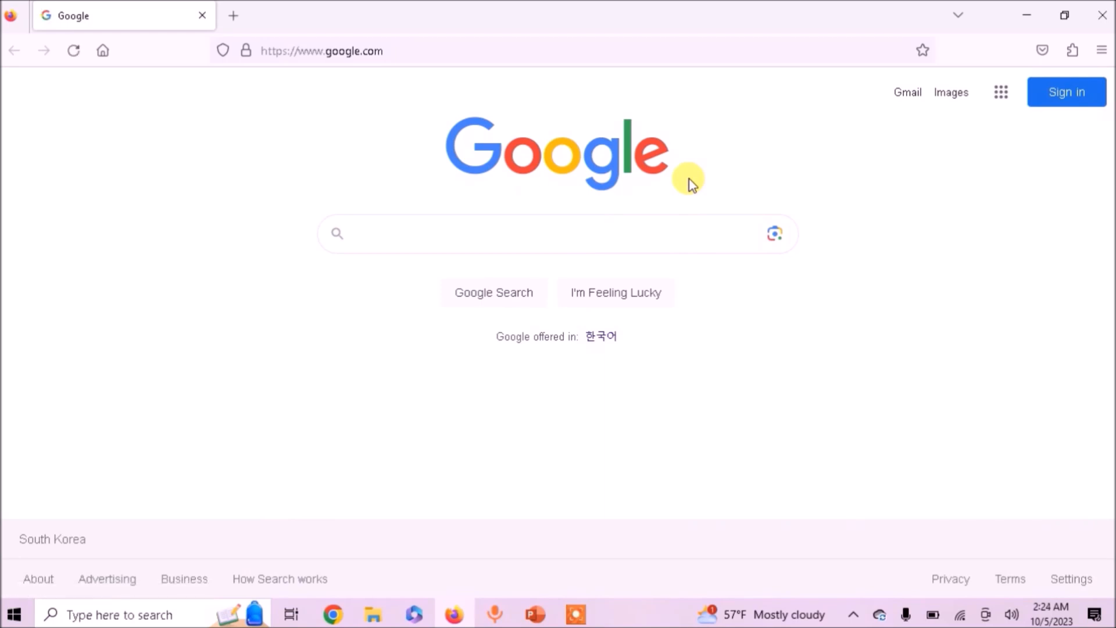
click(498, 233)
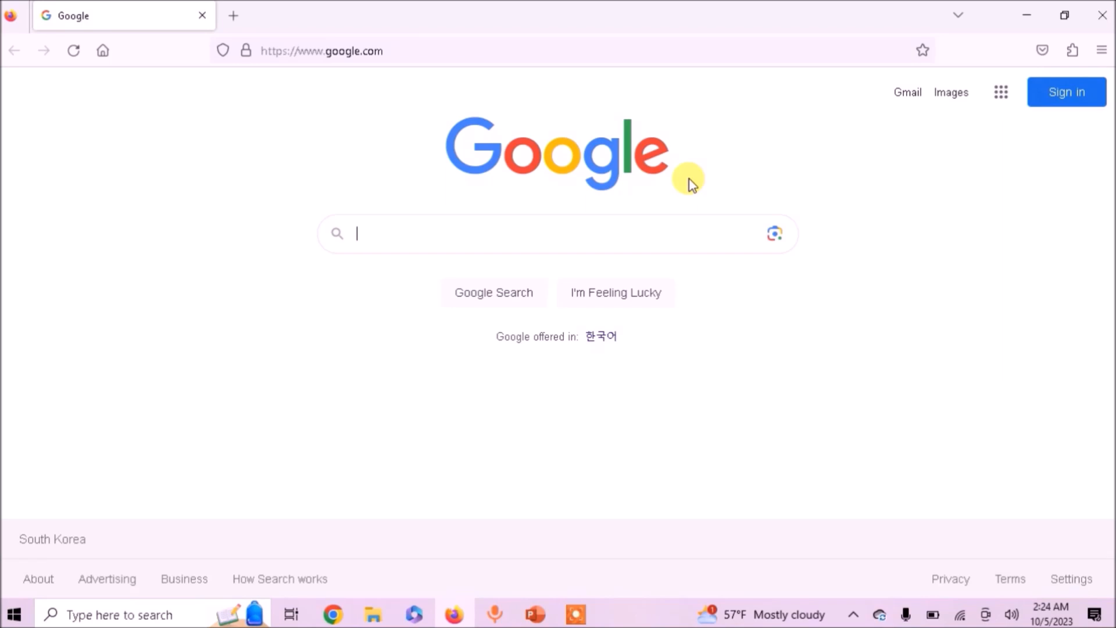
click(1100, 50)
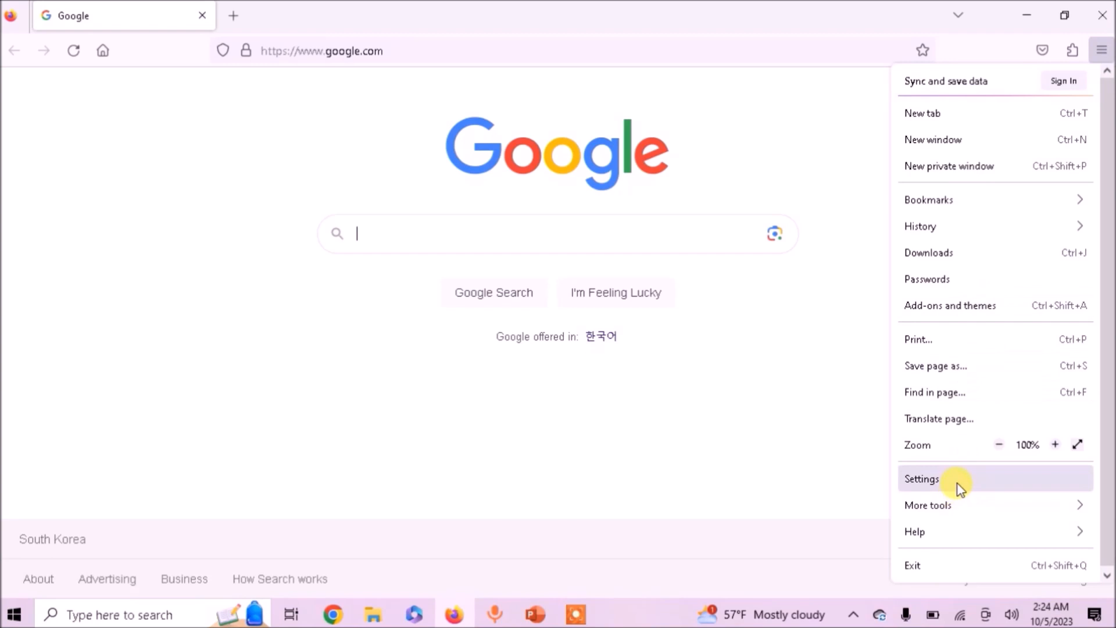
click(922, 479)
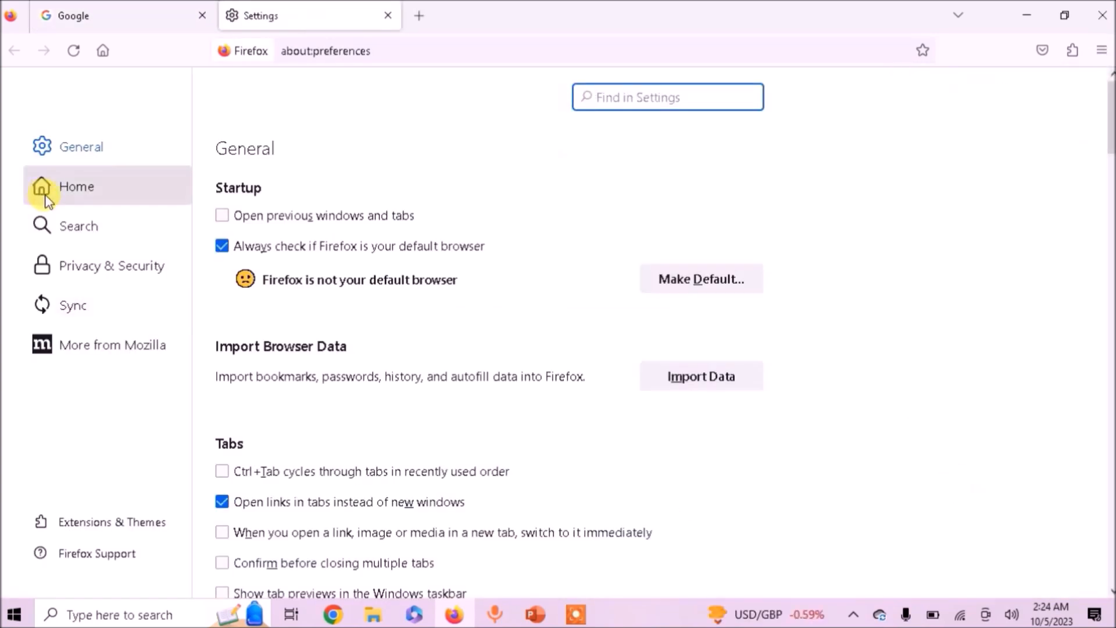
click(76, 186)
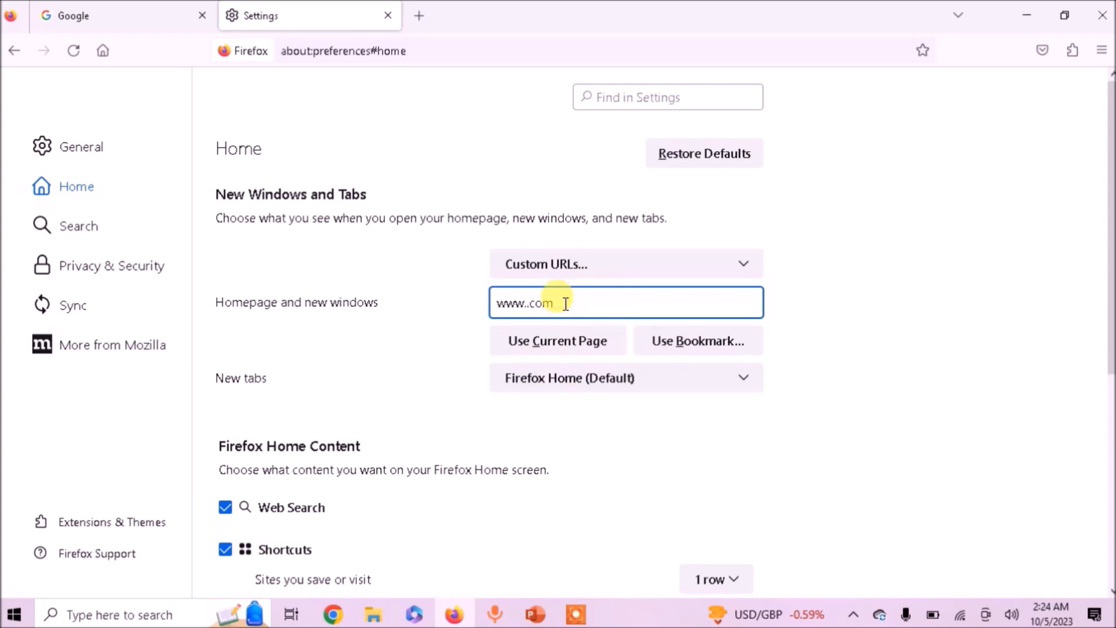
text(wikip)
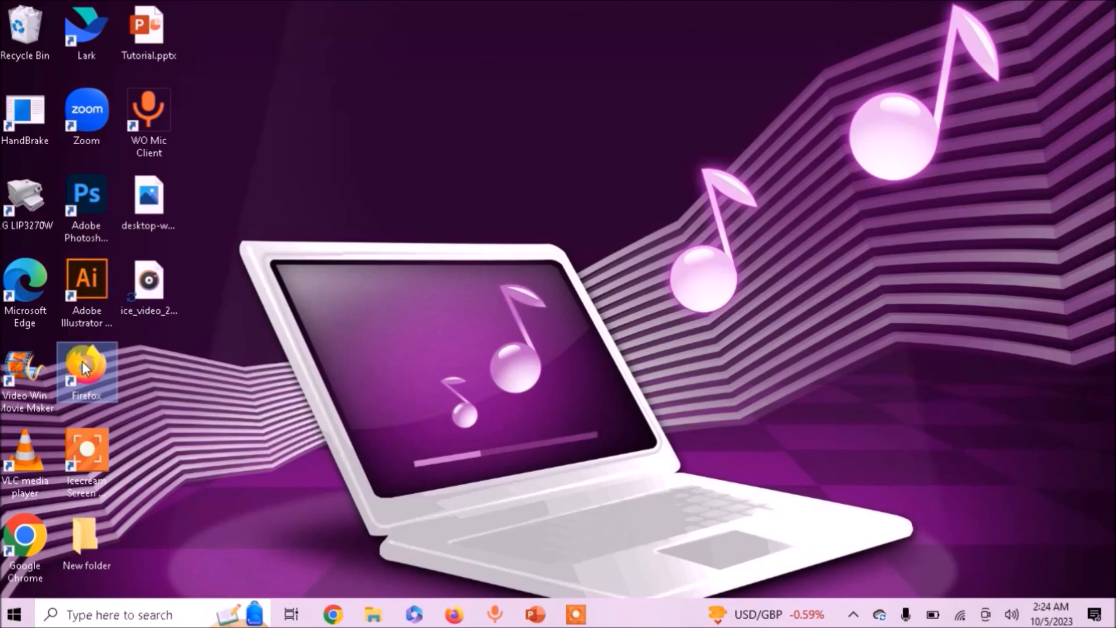
Relaunch Firefox, dismiss the default-browser prompt, and confirm Wikipedia loads as the homepage
double_click(85, 370)
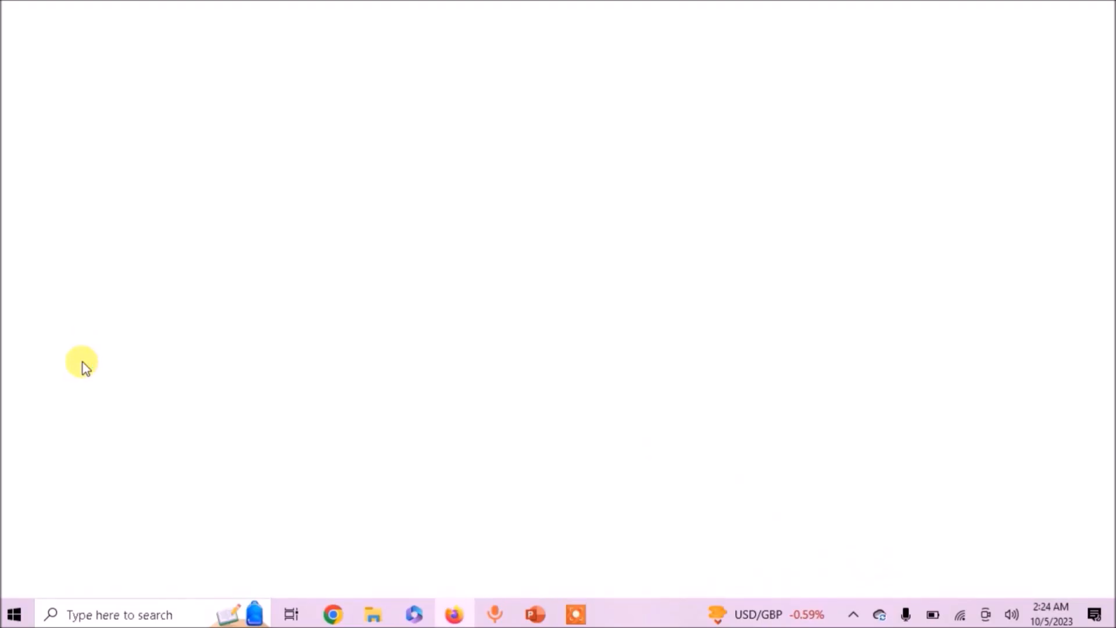
click(453, 614)
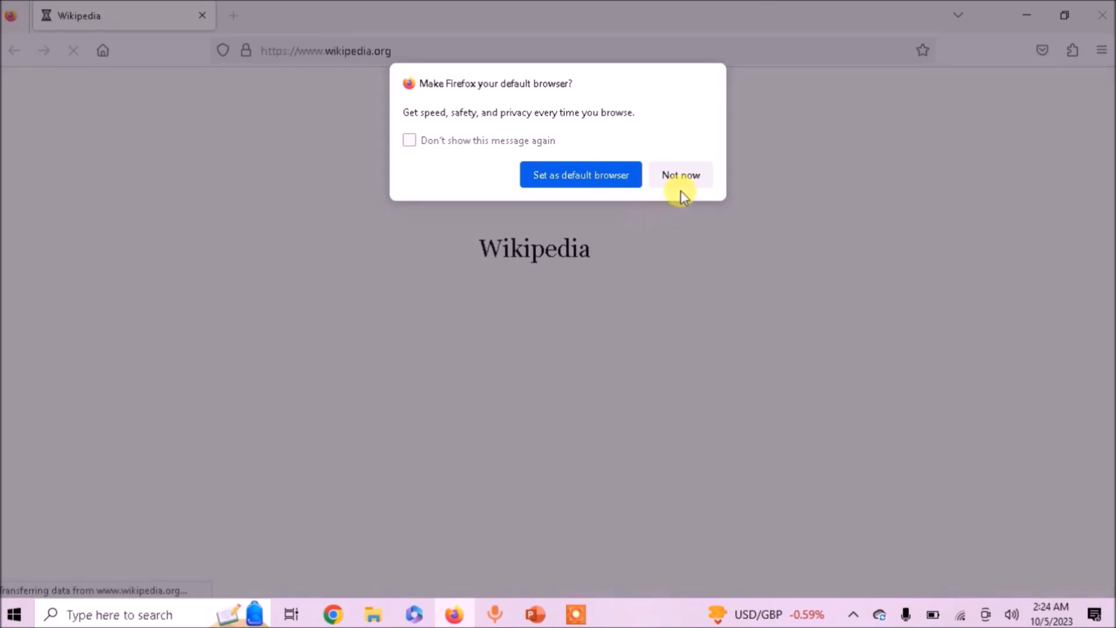
click(679, 174)
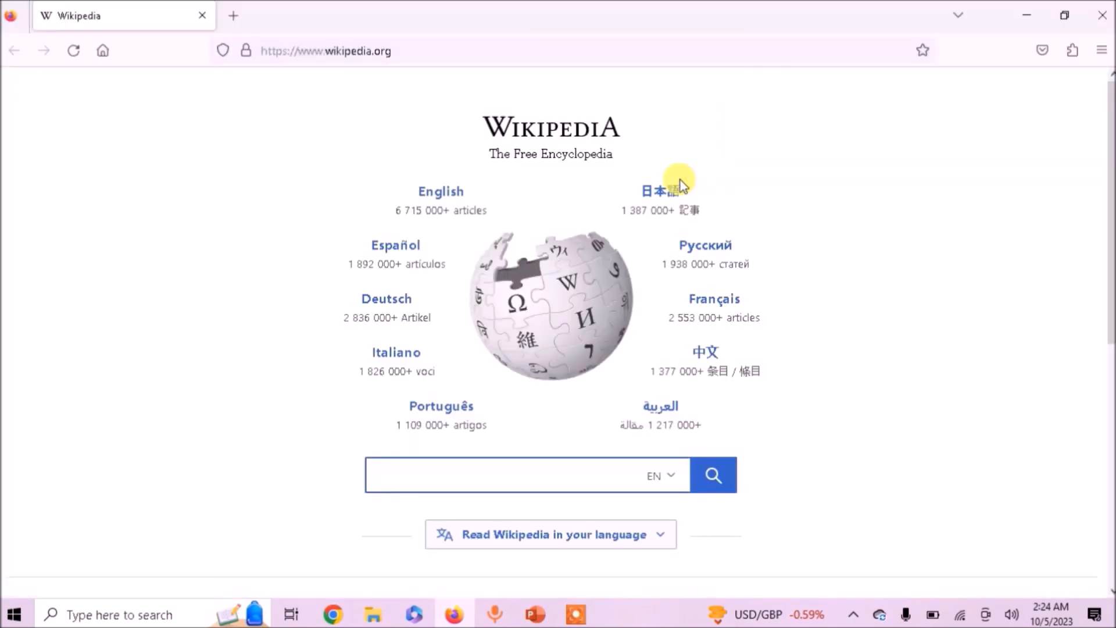